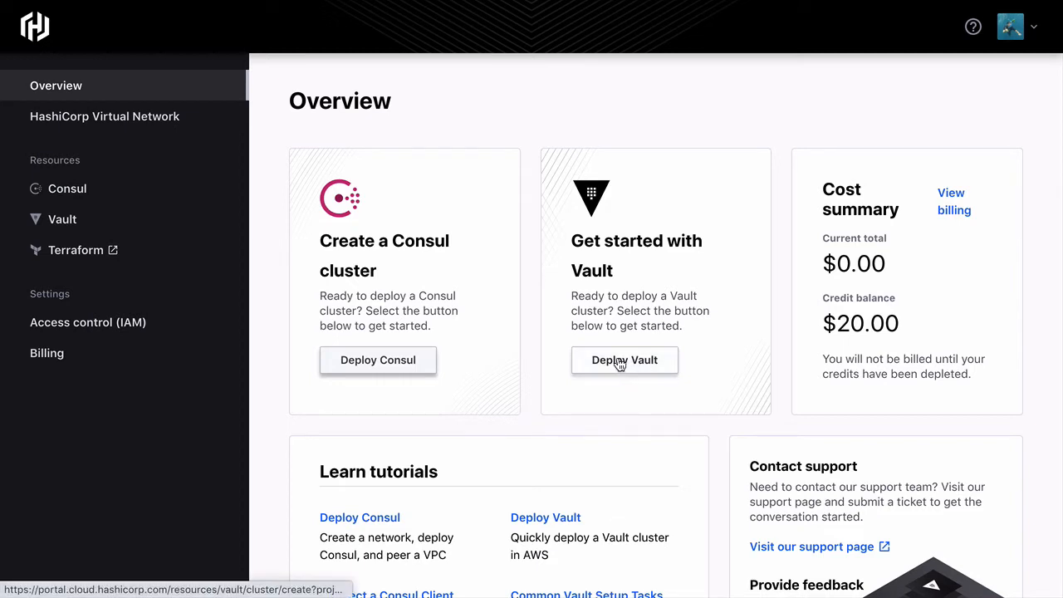
Create an Extra Small Development-tier Vault cluster with ID vault-cluster on the Oregon network
left_click(625, 359)
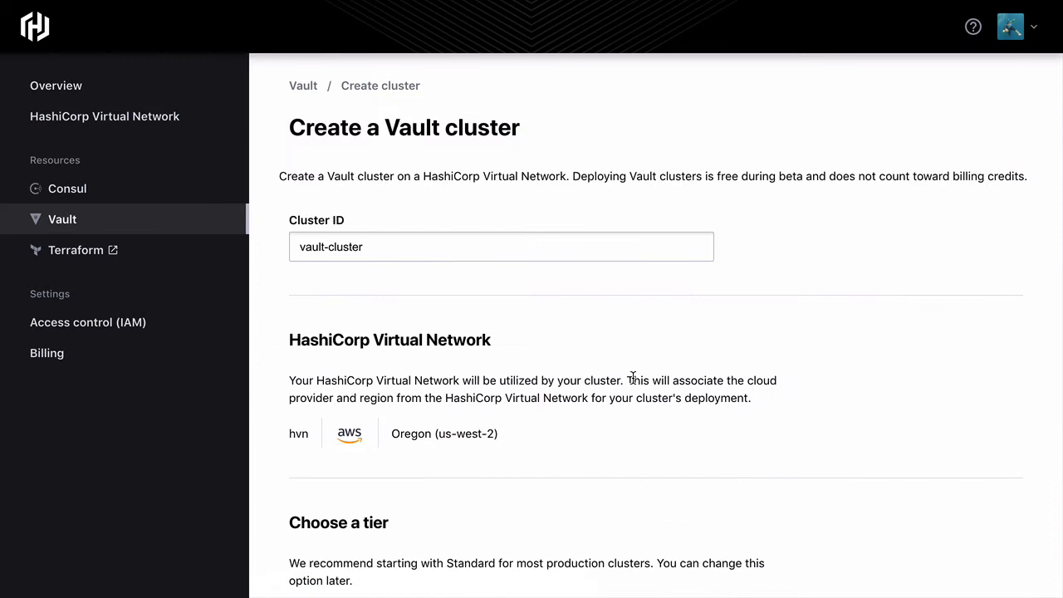
mouse_move(727, 255)
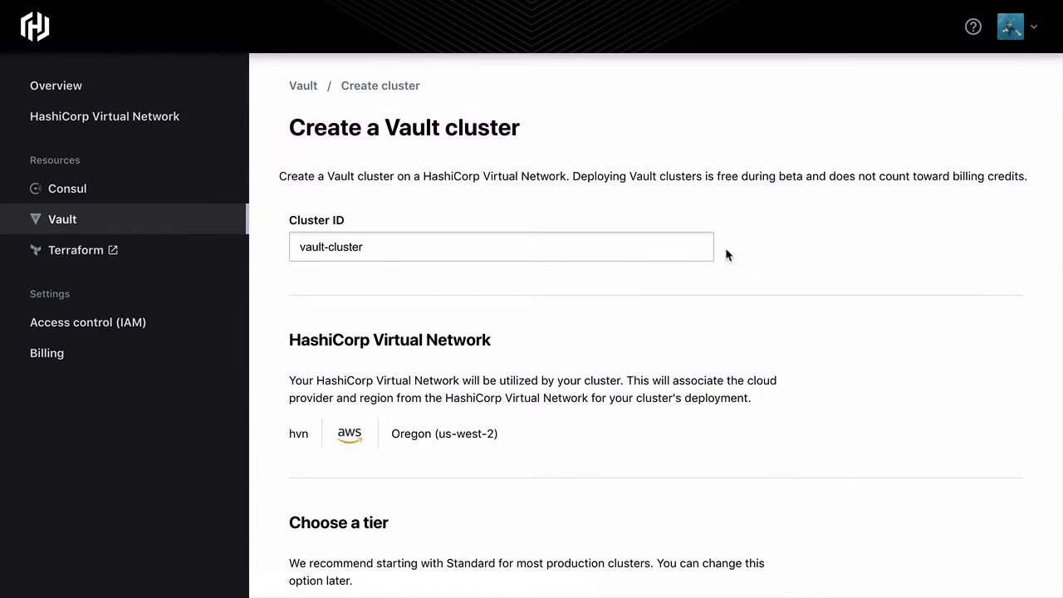
mouse_move(759, 416)
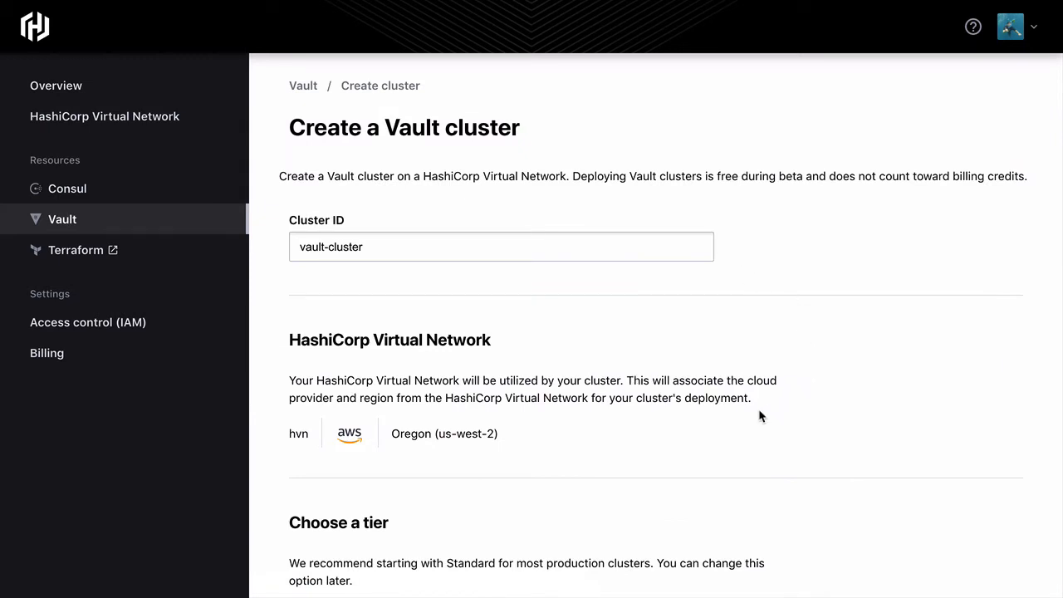
left_click(561, 495)
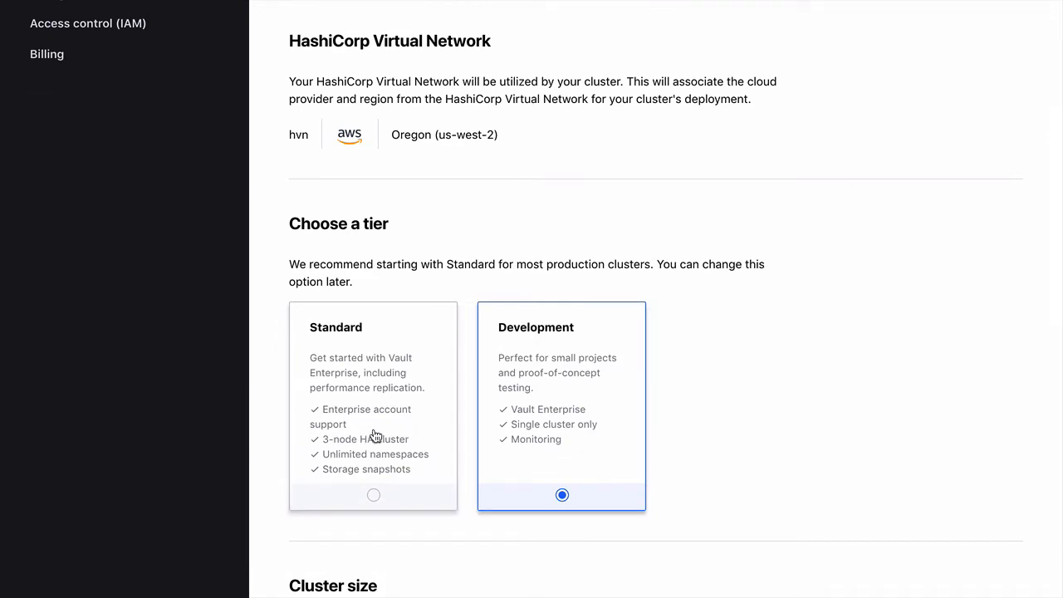
scroll("down", 3)
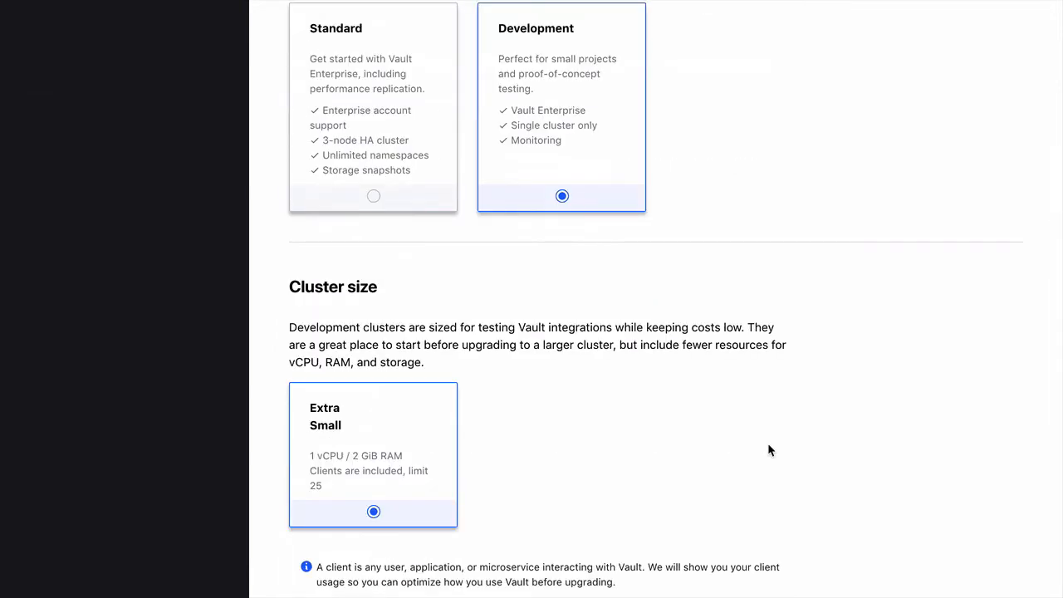
scroll("down", 3)
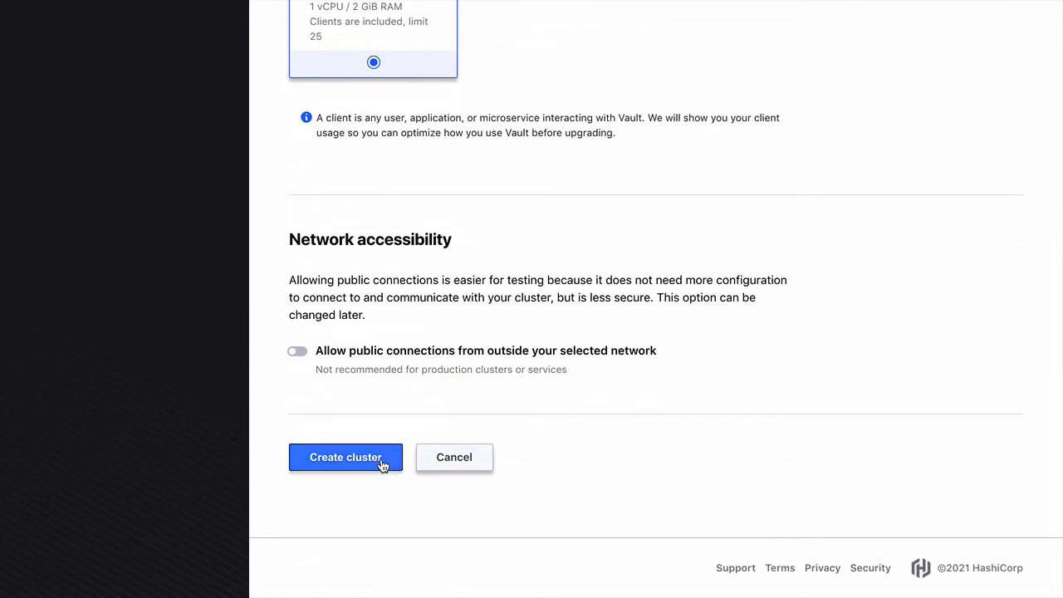
left_click(345, 457)
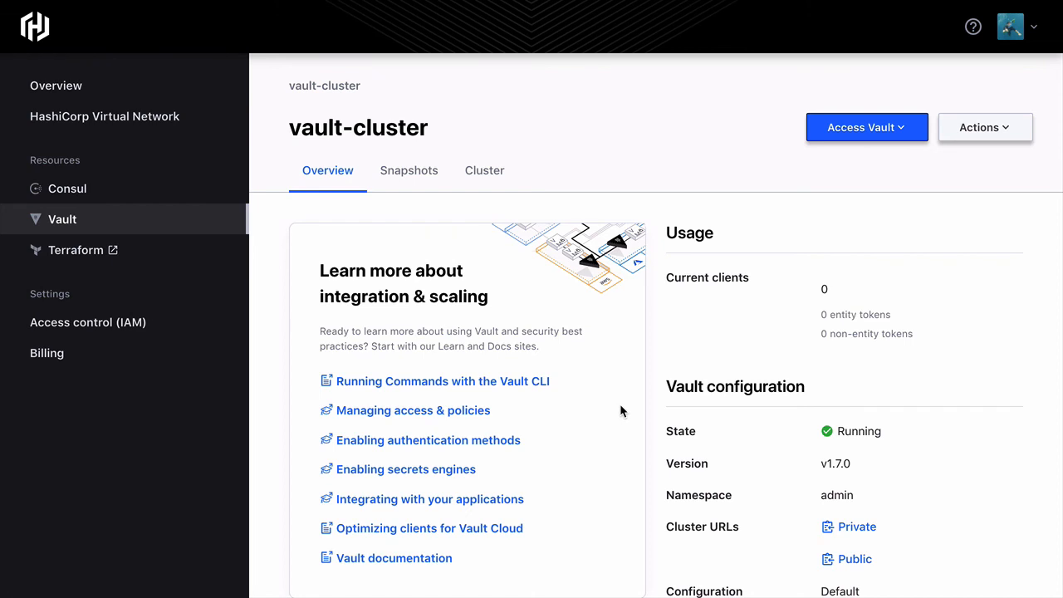
mouse_move(868, 573)
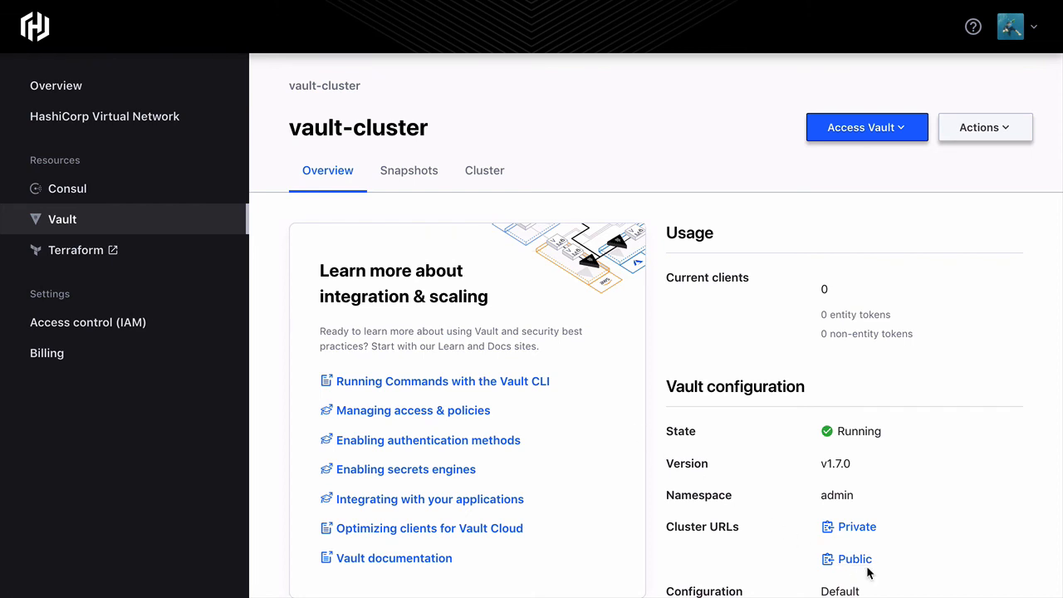
mouse_move(880, 537)
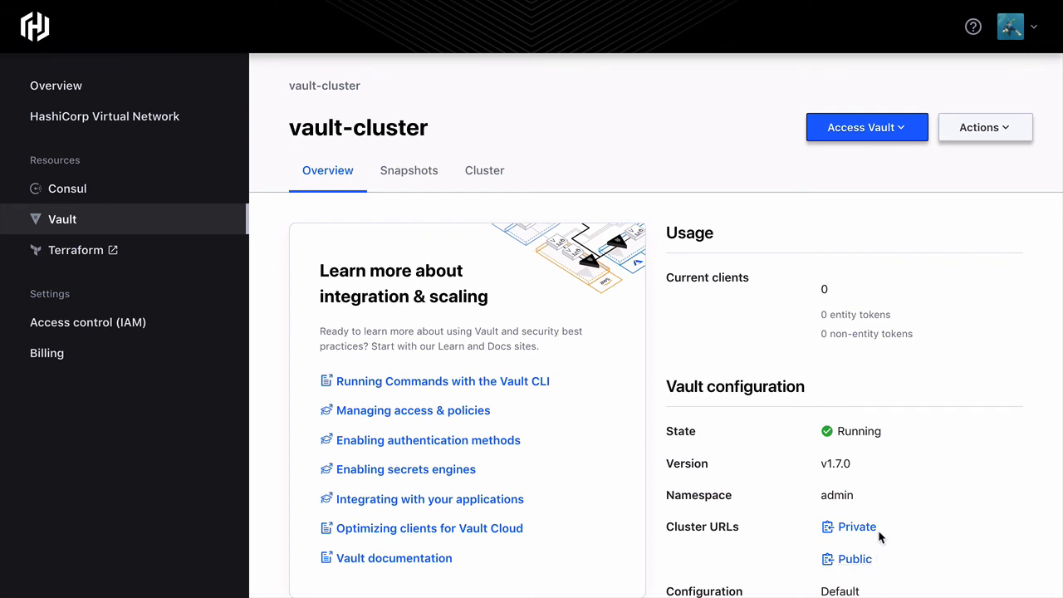
mouse_move(910, 482)
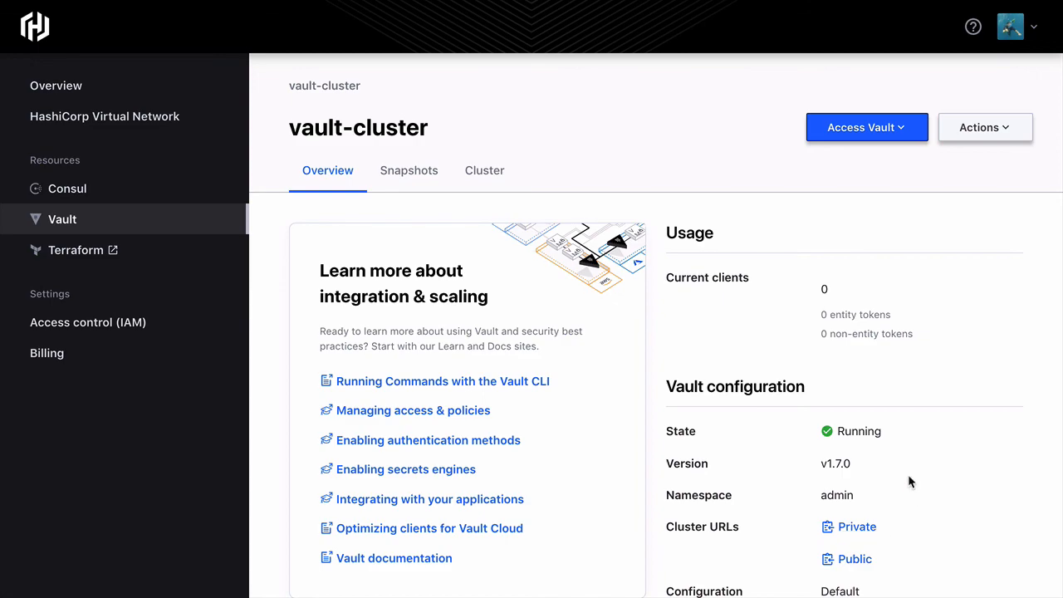